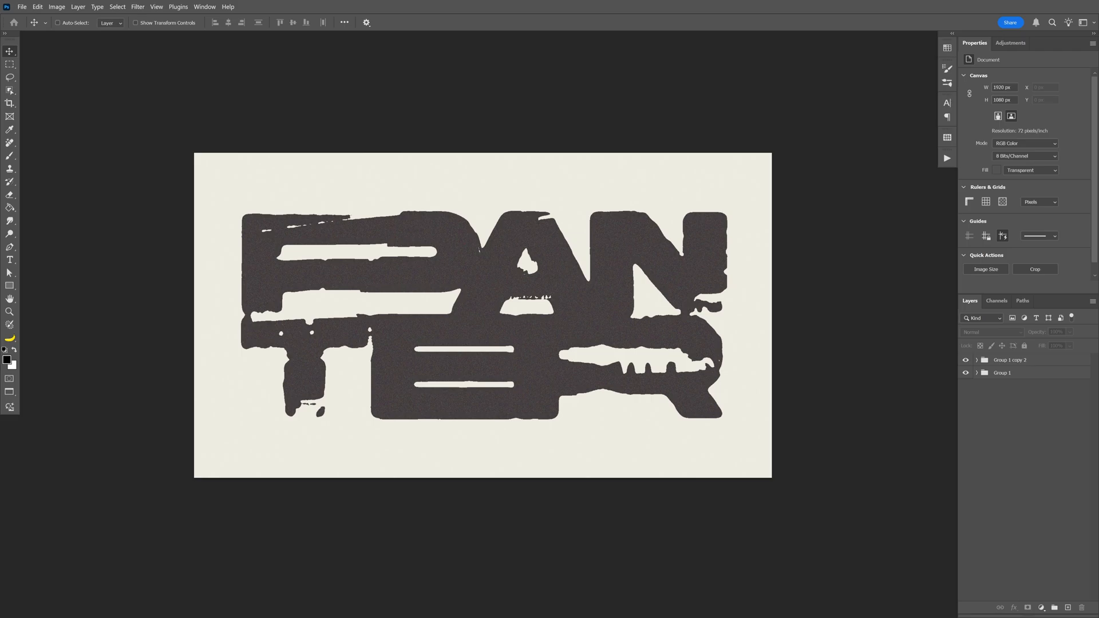
# Step: Switch to the document holding the plain bold black PAN TER type on white
pyautogui.click(986, 269)
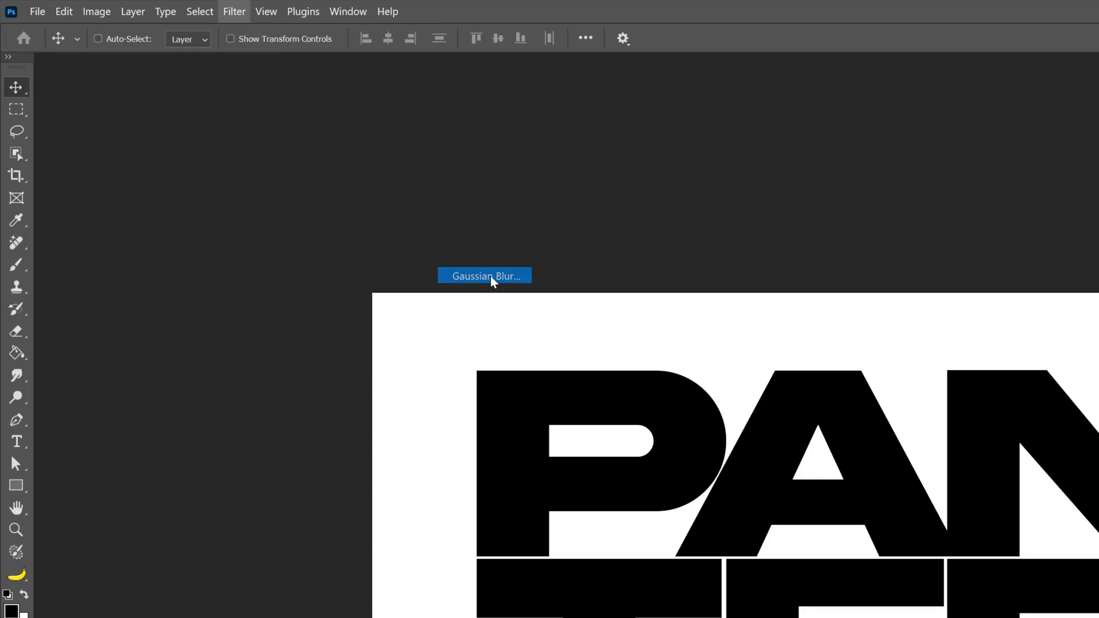
# Step: Apply a heavy Gaussian Blur to the PAN TER text, converting it to a smart object
pyautogui.click(484, 276)
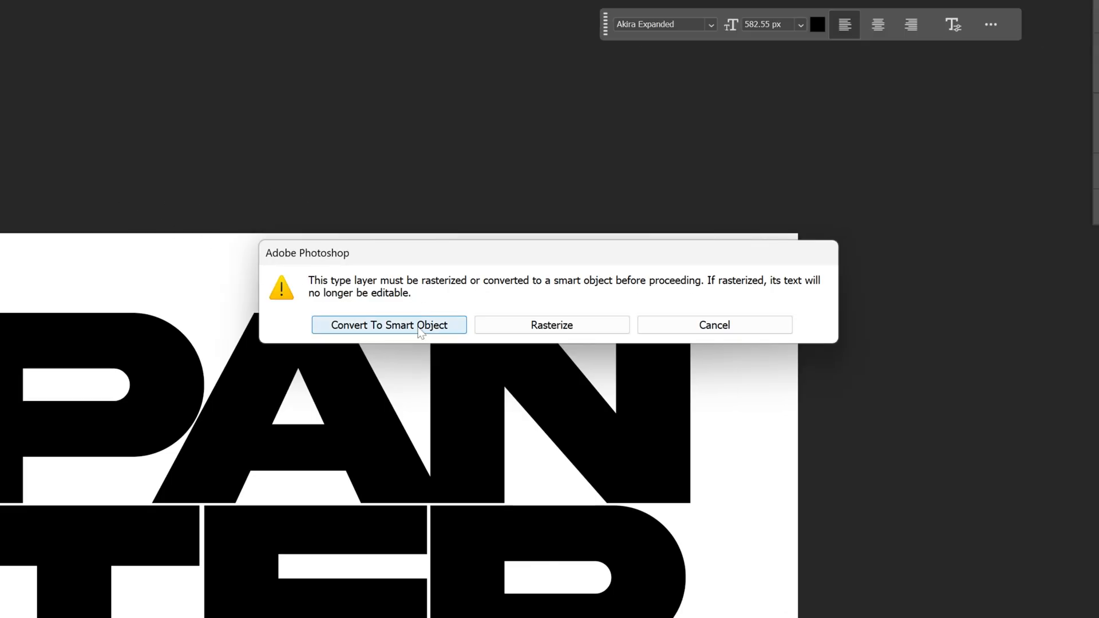
pyautogui.click(396, 326)
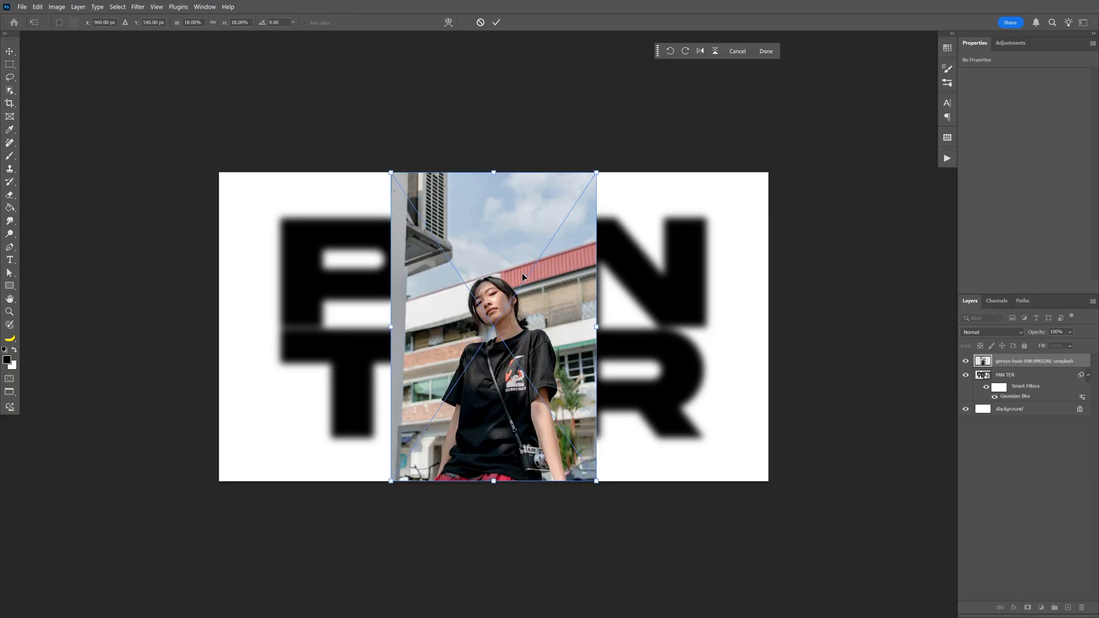
# Step: Scale the placed street photo up so it covers the whole canvas
pyautogui.moveTo(596, 327); pyautogui.dragTo(735, 332)
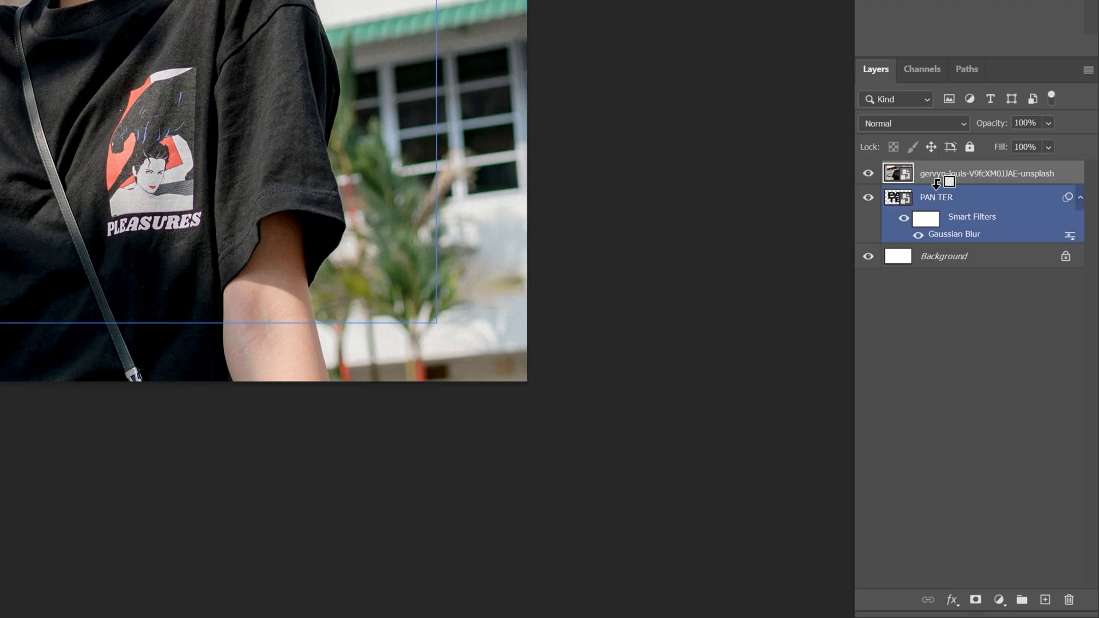
pyautogui.moveTo(947, 186)
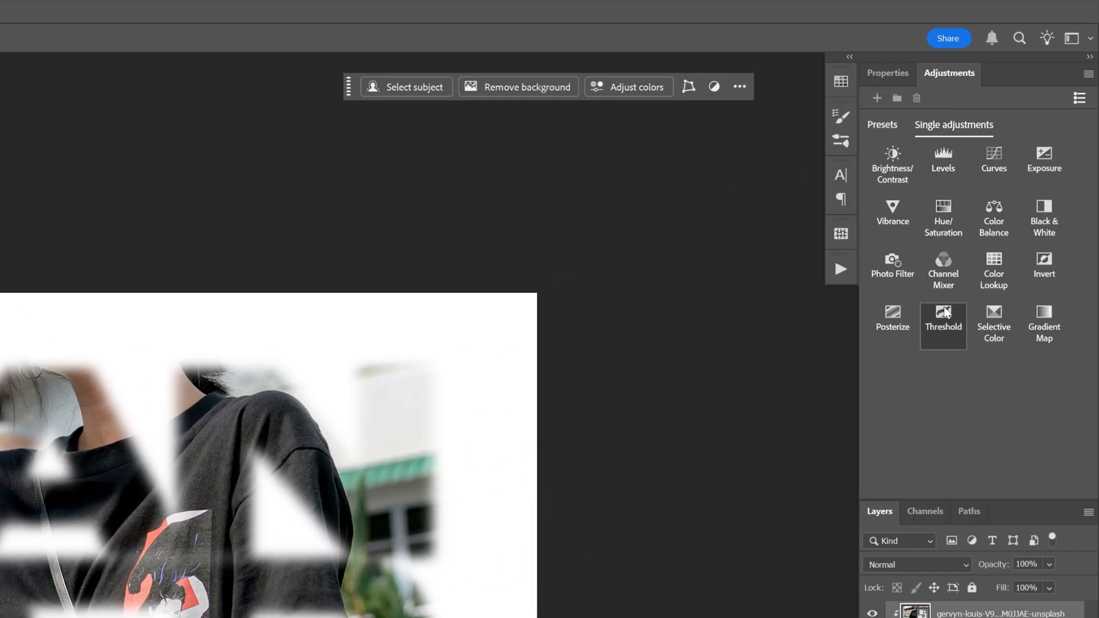
# Step: Add a Threshold adjustment layer and tune its level for stark black-on-white letters
pyautogui.click(944, 325)
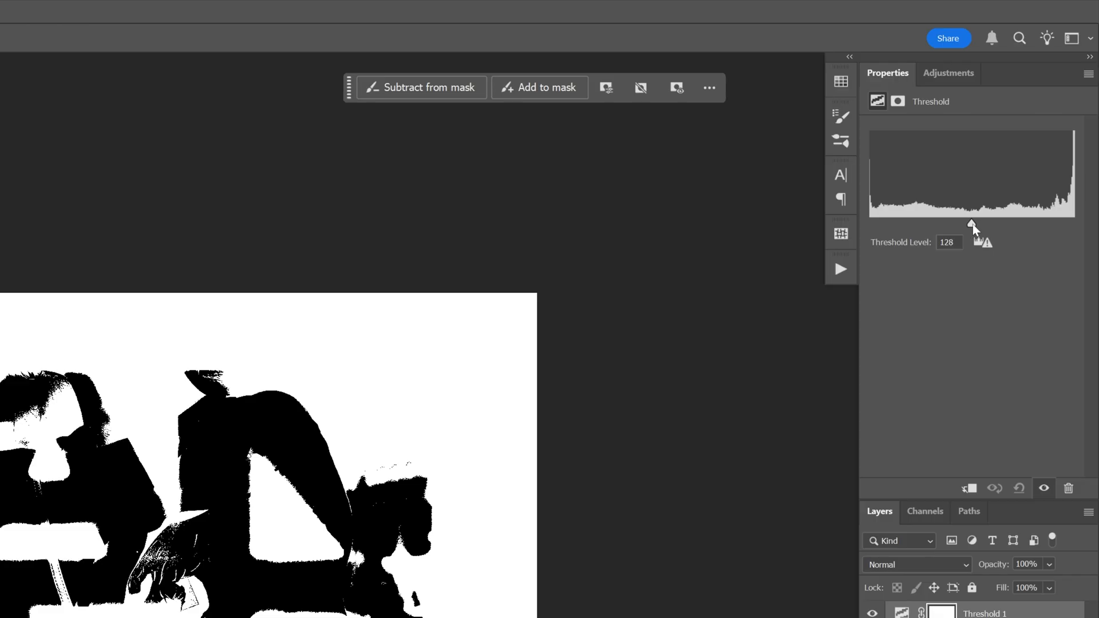
pyautogui.moveTo(973, 224); pyautogui.dragTo(1031, 224)
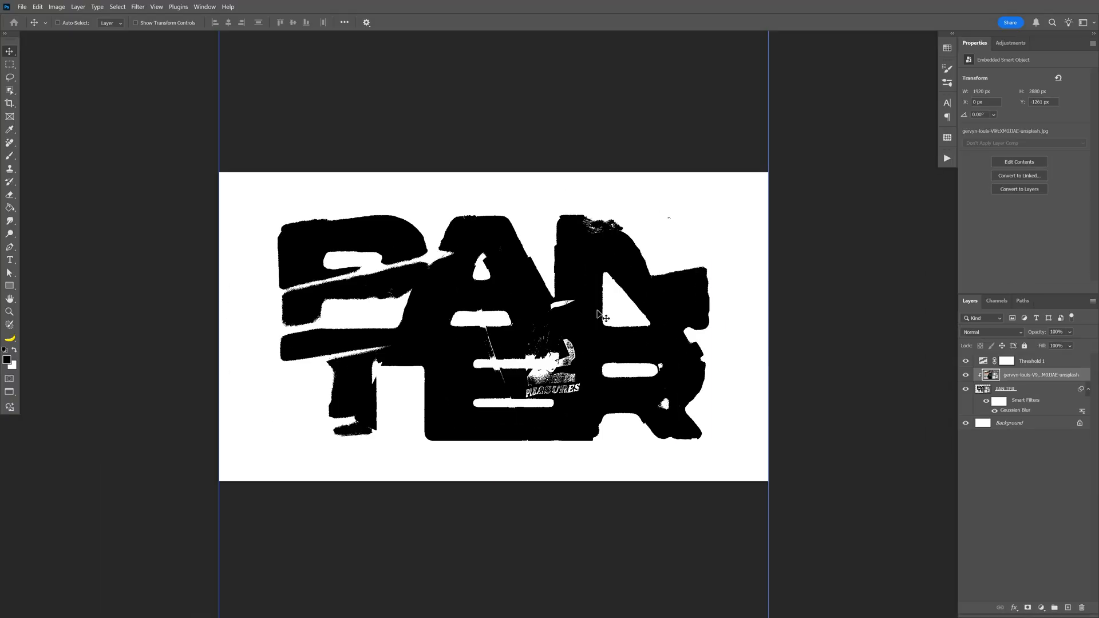
# Step: Drag the clipped photo within the letters to form a different ink-blot pattern
pyautogui.moveTo(599, 316); pyautogui.dragTo(711, 248)
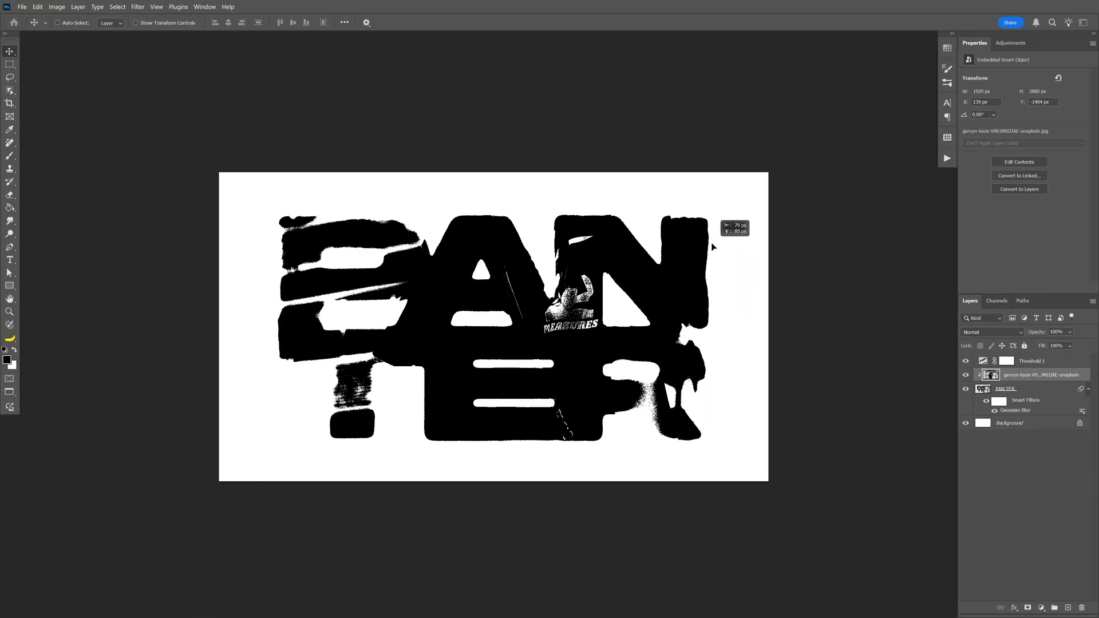
pyautogui.moveTo(712, 247); pyautogui.dragTo(706, 254)
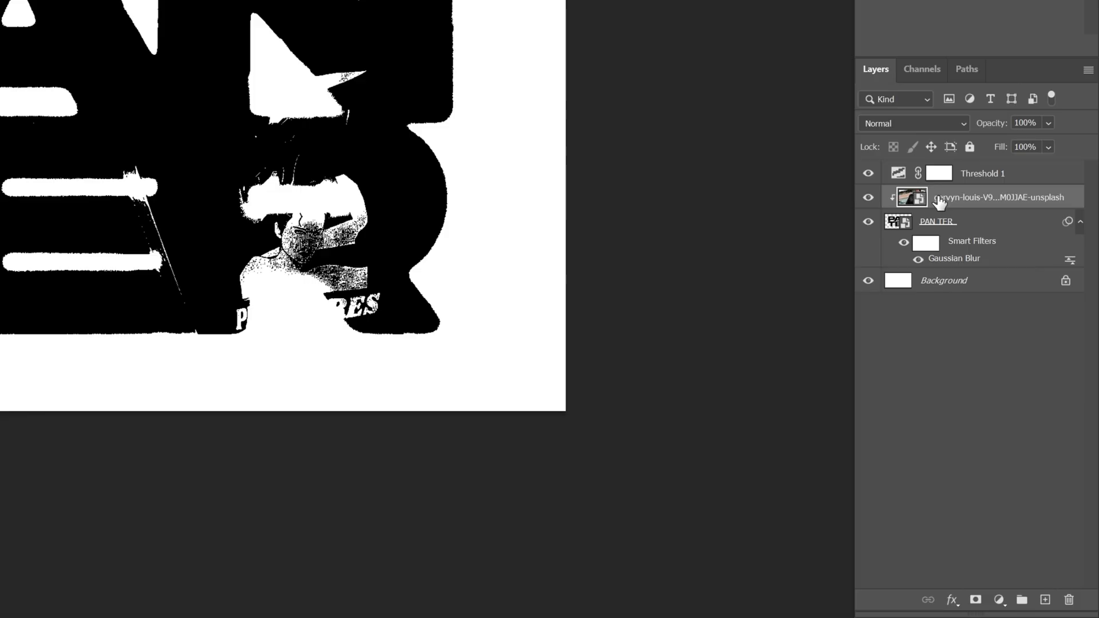
pyautogui.moveTo(918, 197)
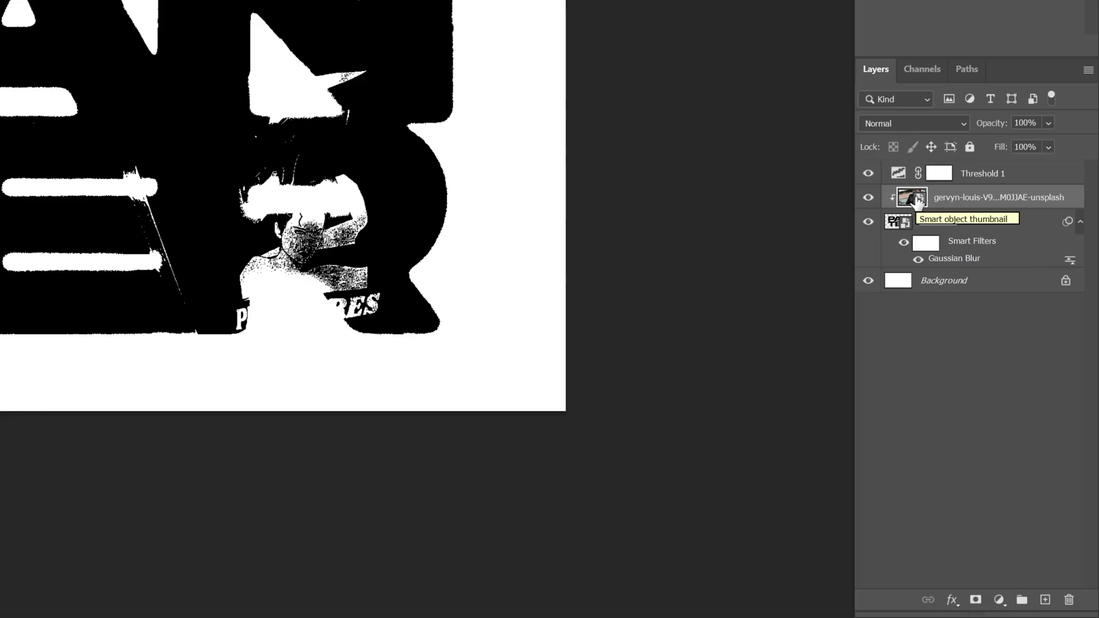
# Step: Give the clipped photo layer a small Gaussian Blur to round the letter edges
pyautogui.click(235, 11)
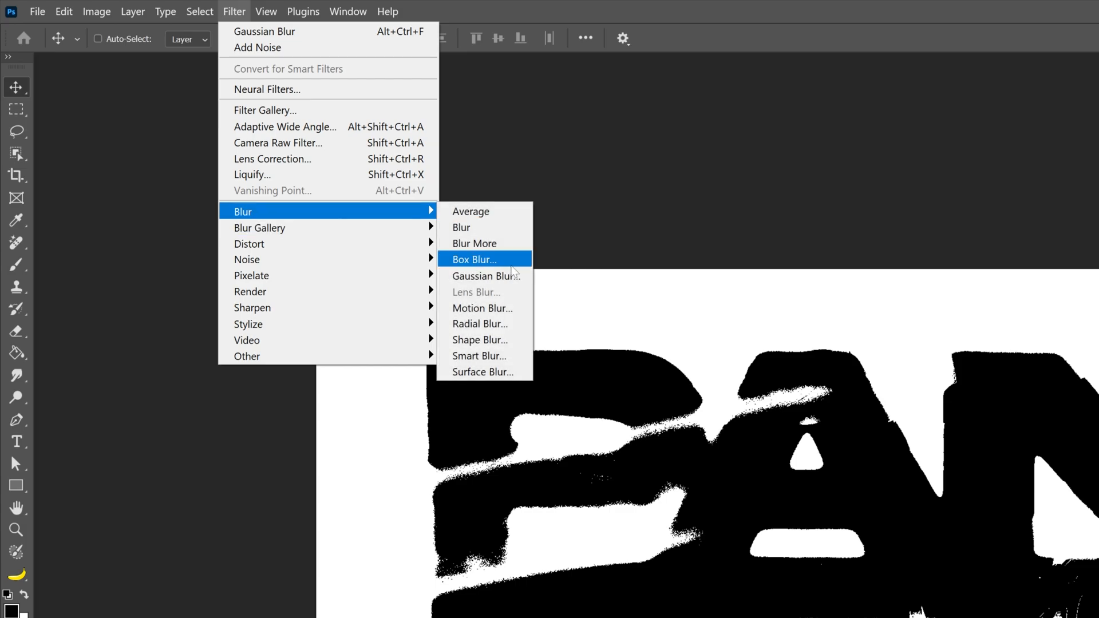
pyautogui.click(486, 276)
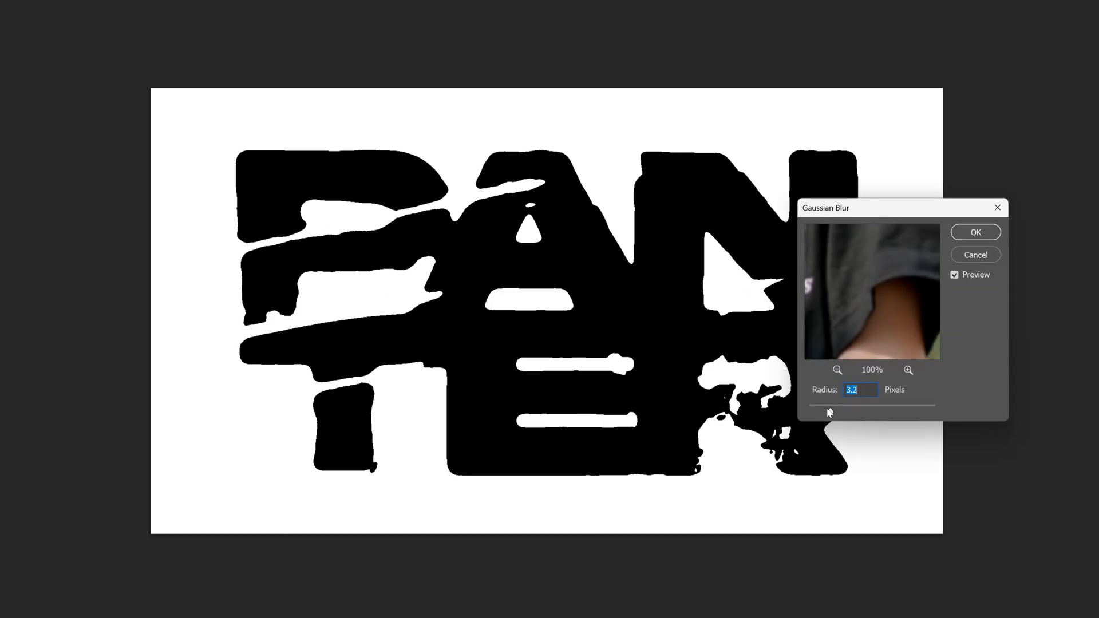
pyautogui.click(975, 233)
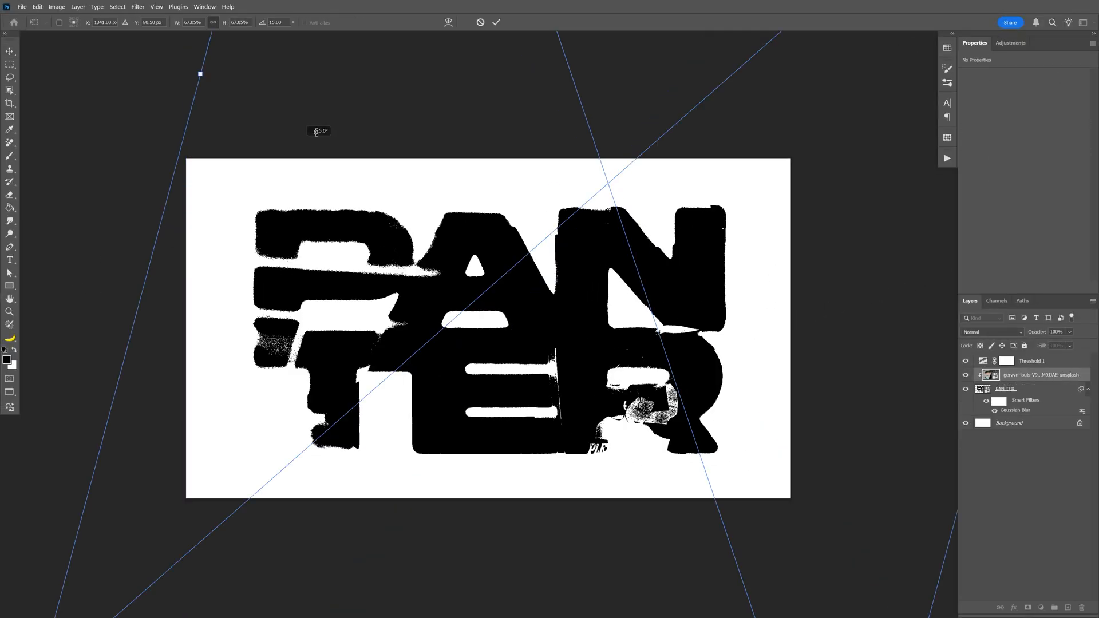
# Step: Rotate the clipped photo about 60° with Free Transform to rearrange the ink blots
pyautogui.moveTo(316, 130); pyautogui.dragTo(557, 125)
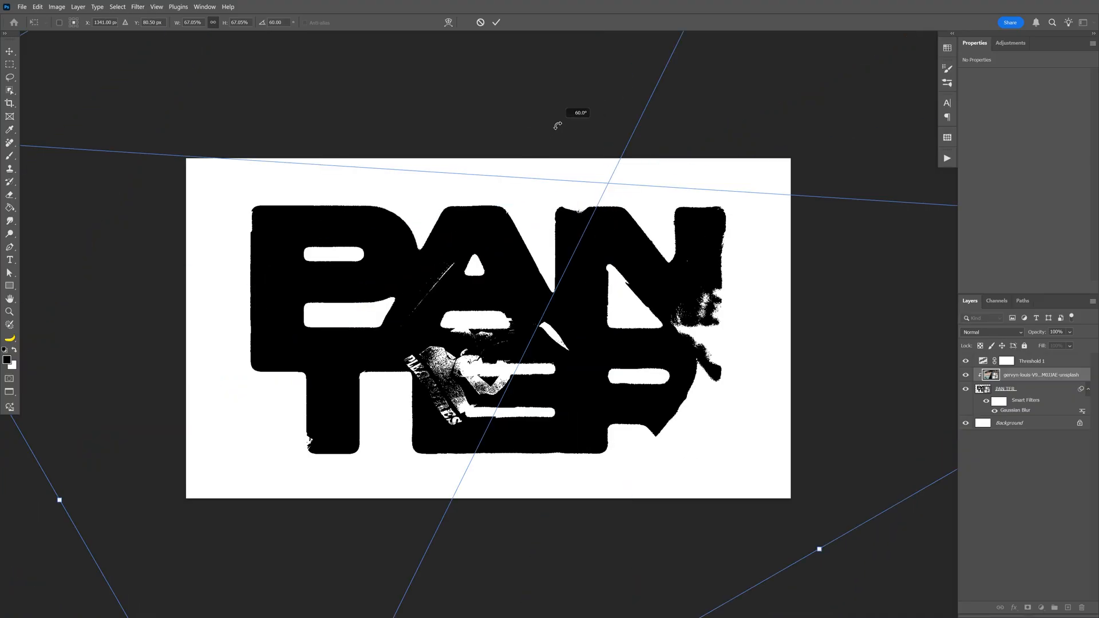